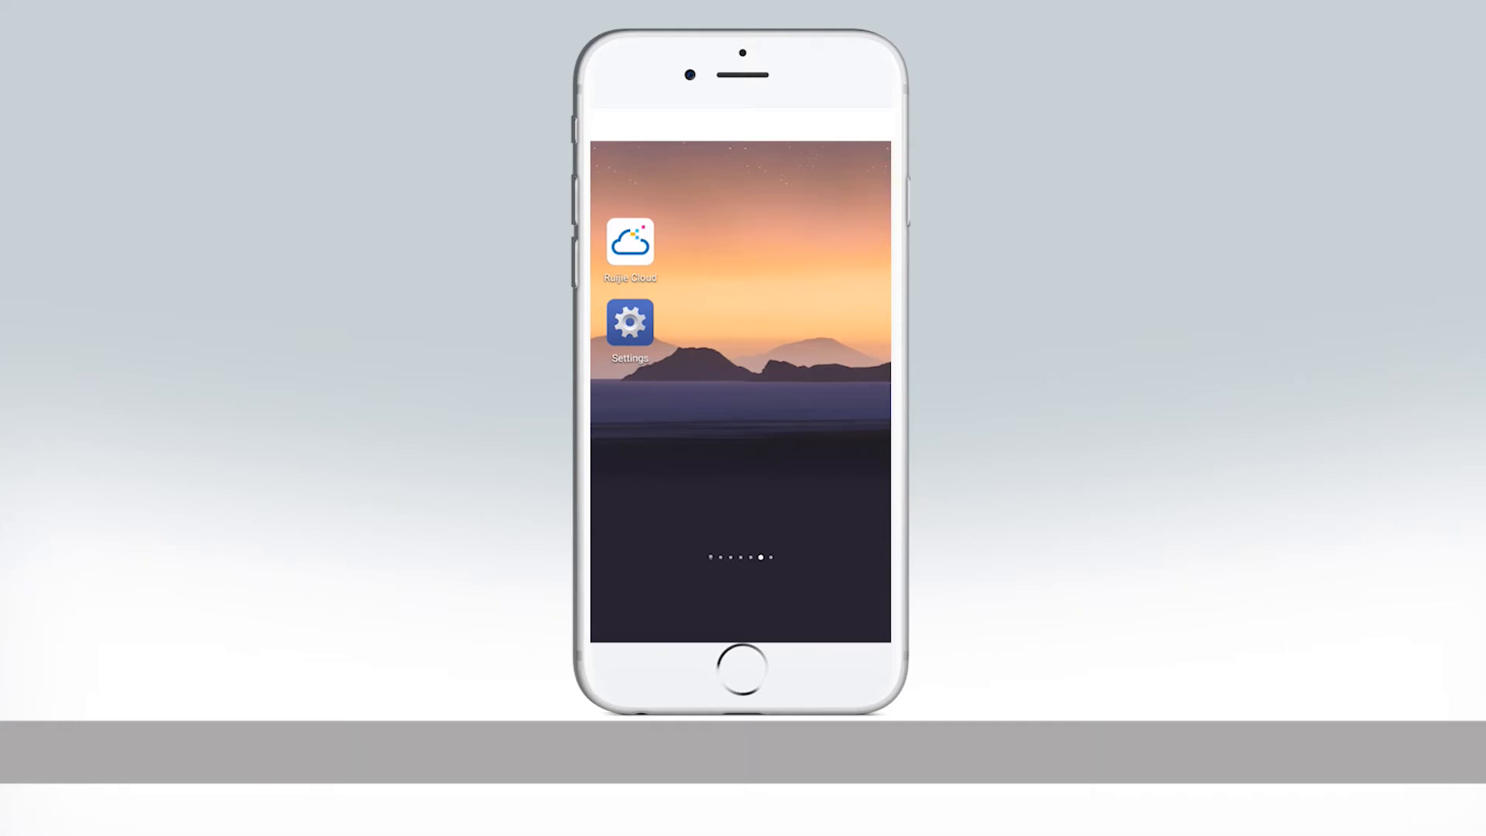
- Launch the Ruijie Cloud app from the phone home screen
left_click(630, 245)
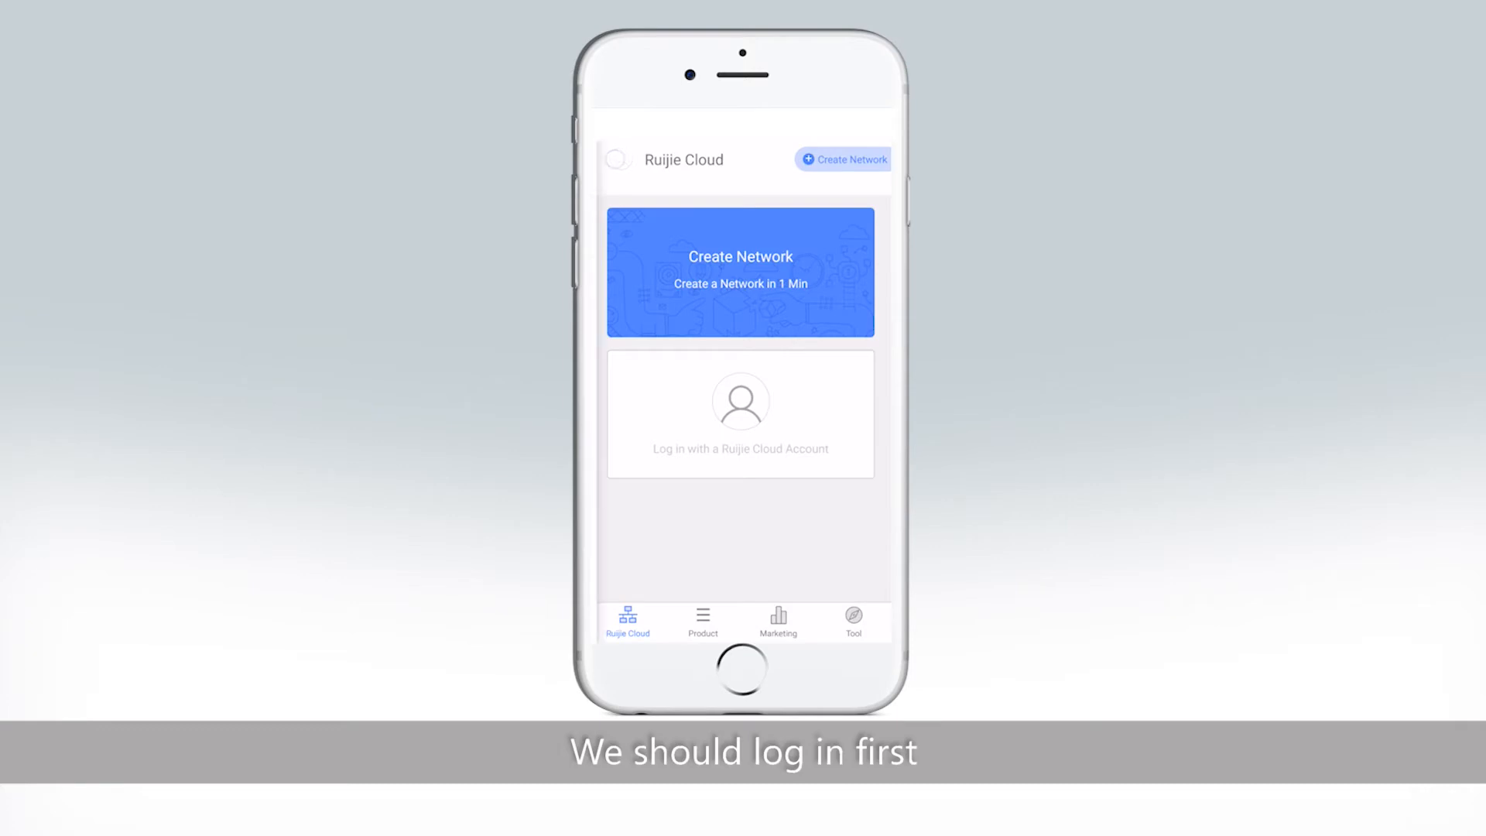
- Sign in with the Ruijie Cloud account name and password
left_click(740, 415)
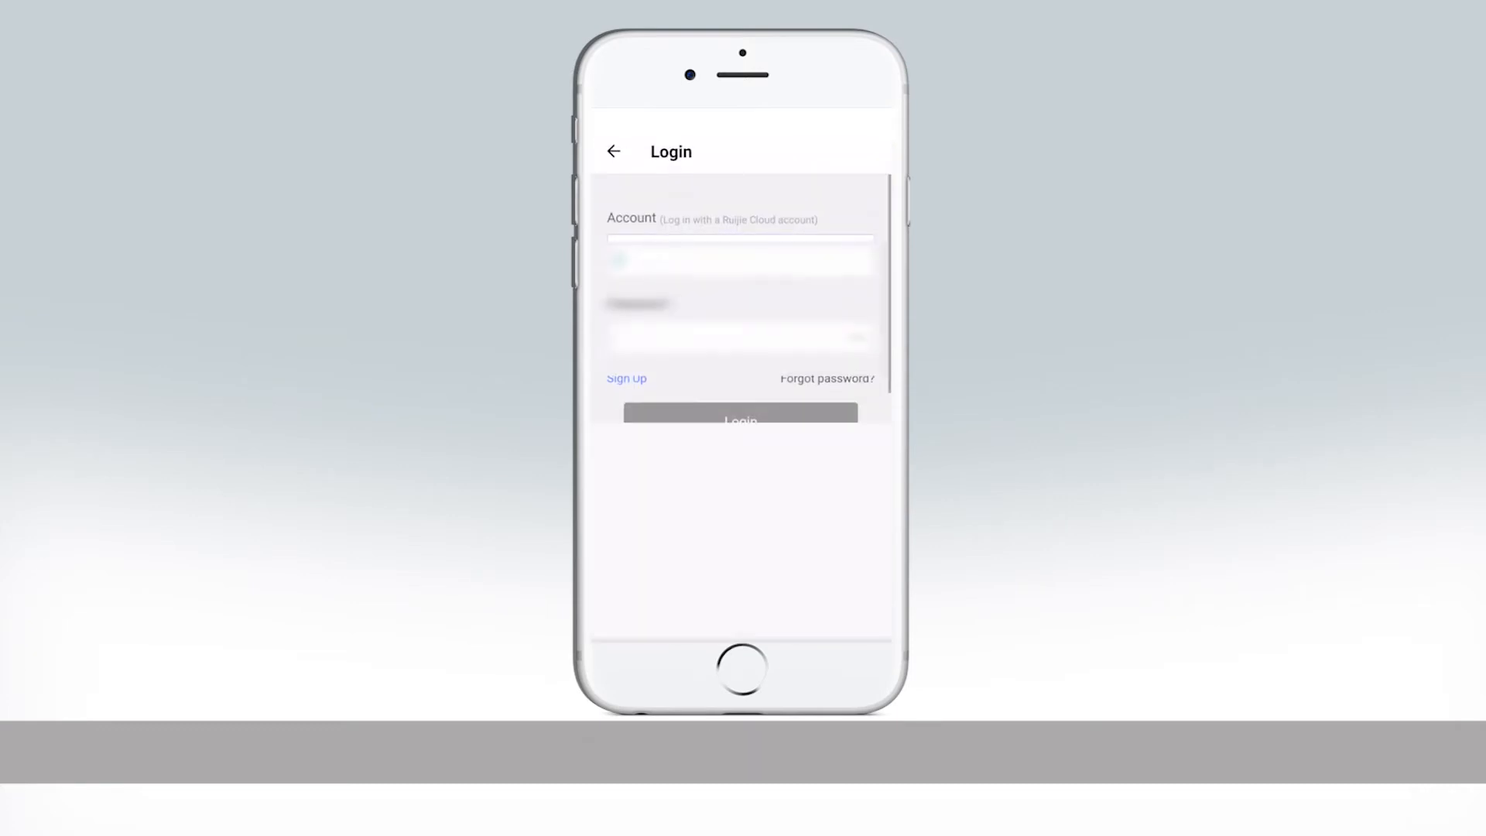
left_click(738, 262)
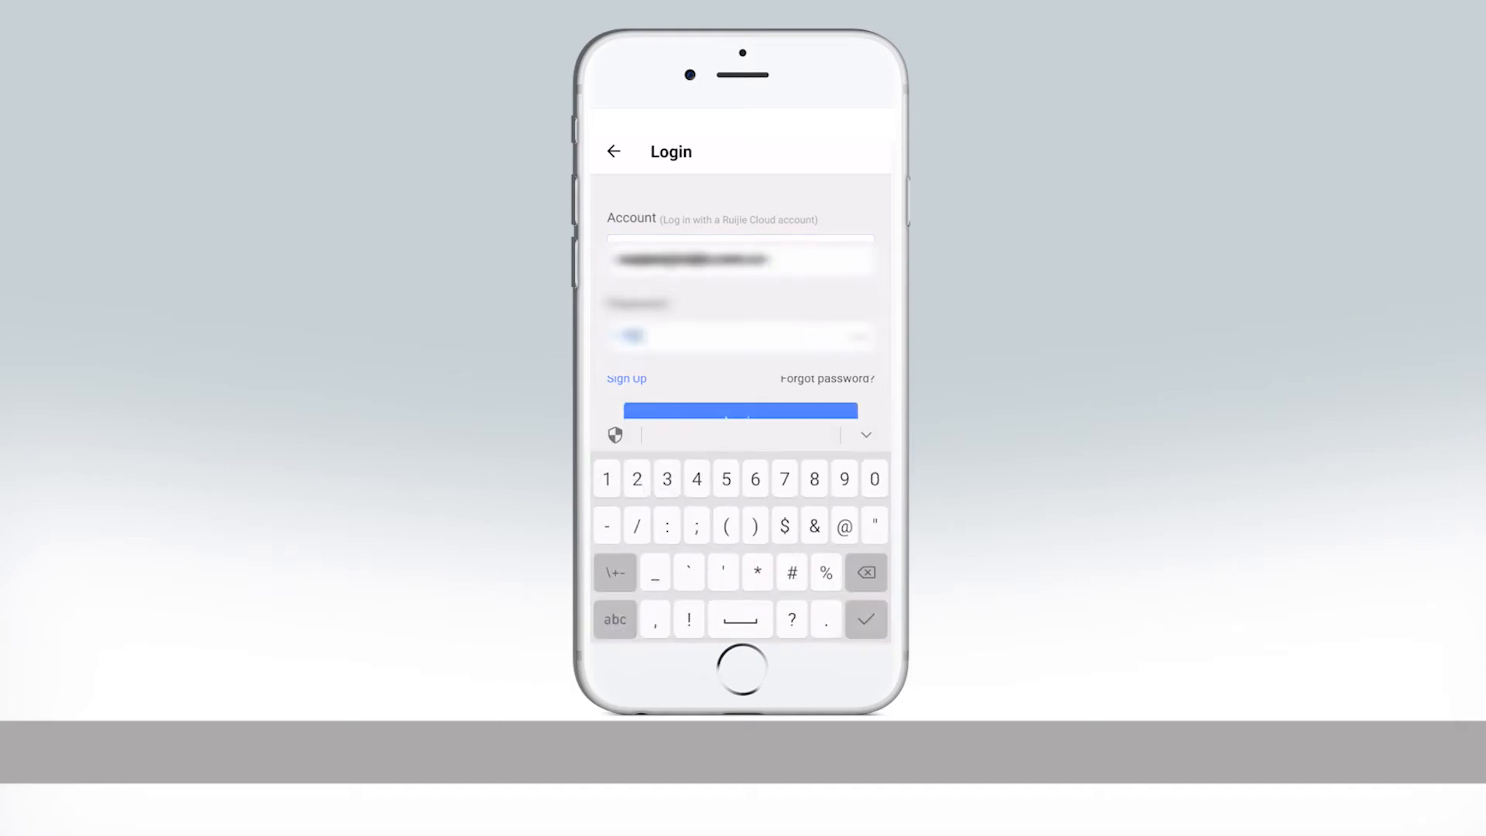
left_click(614, 619)
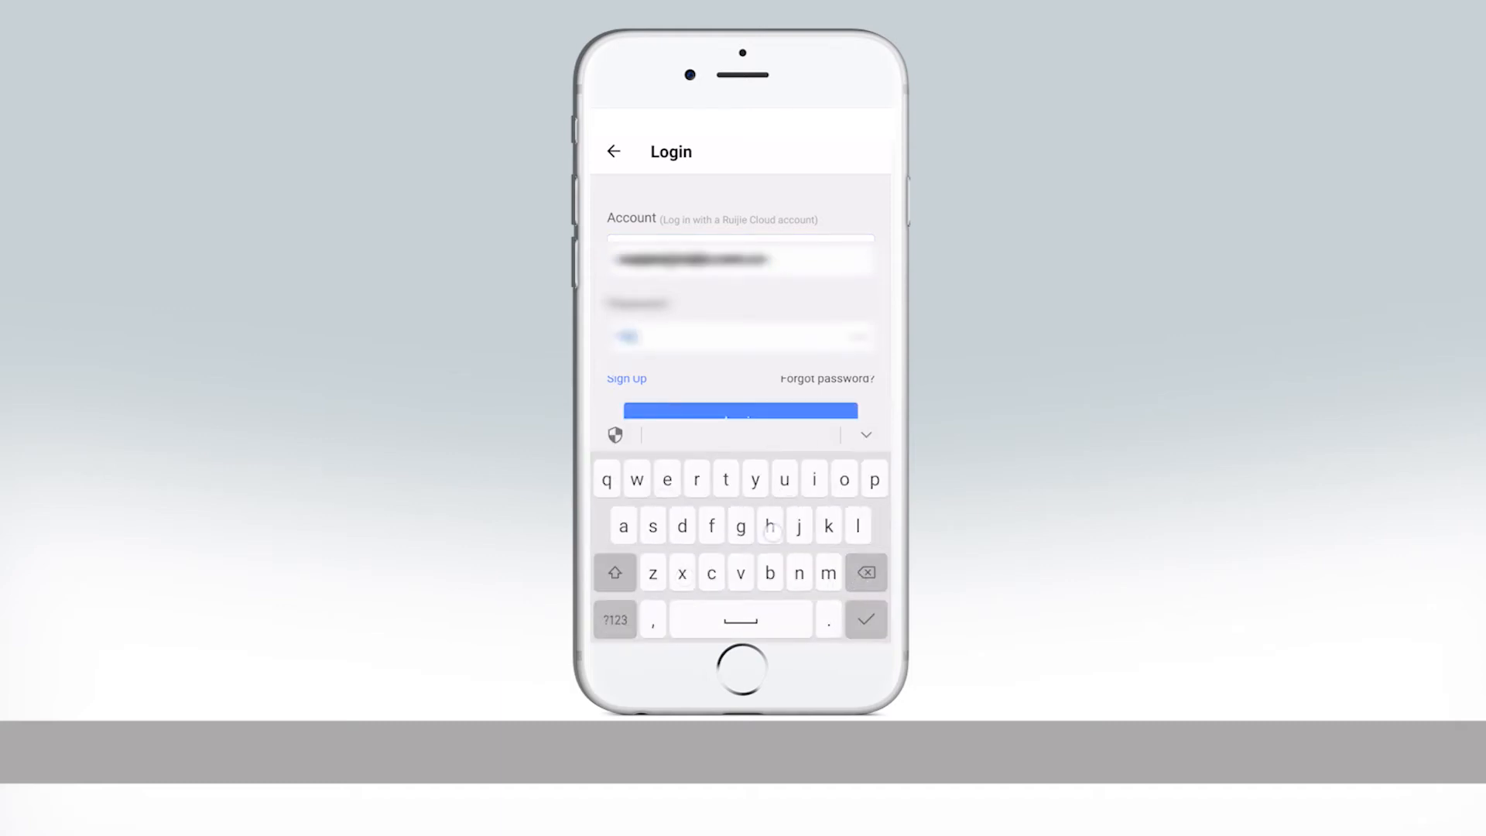
left_click(615, 619)
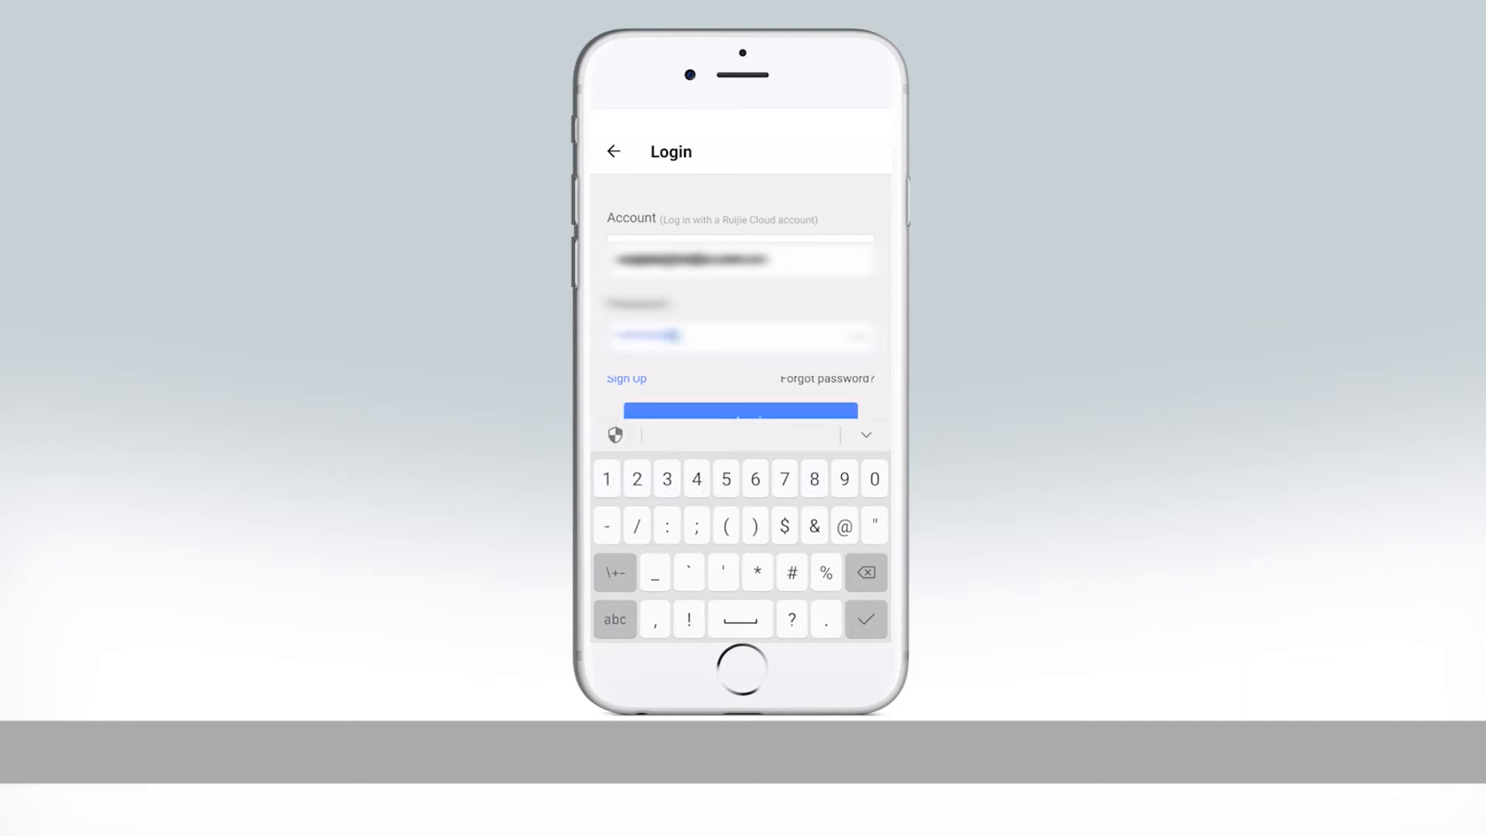
left_click(739, 410)
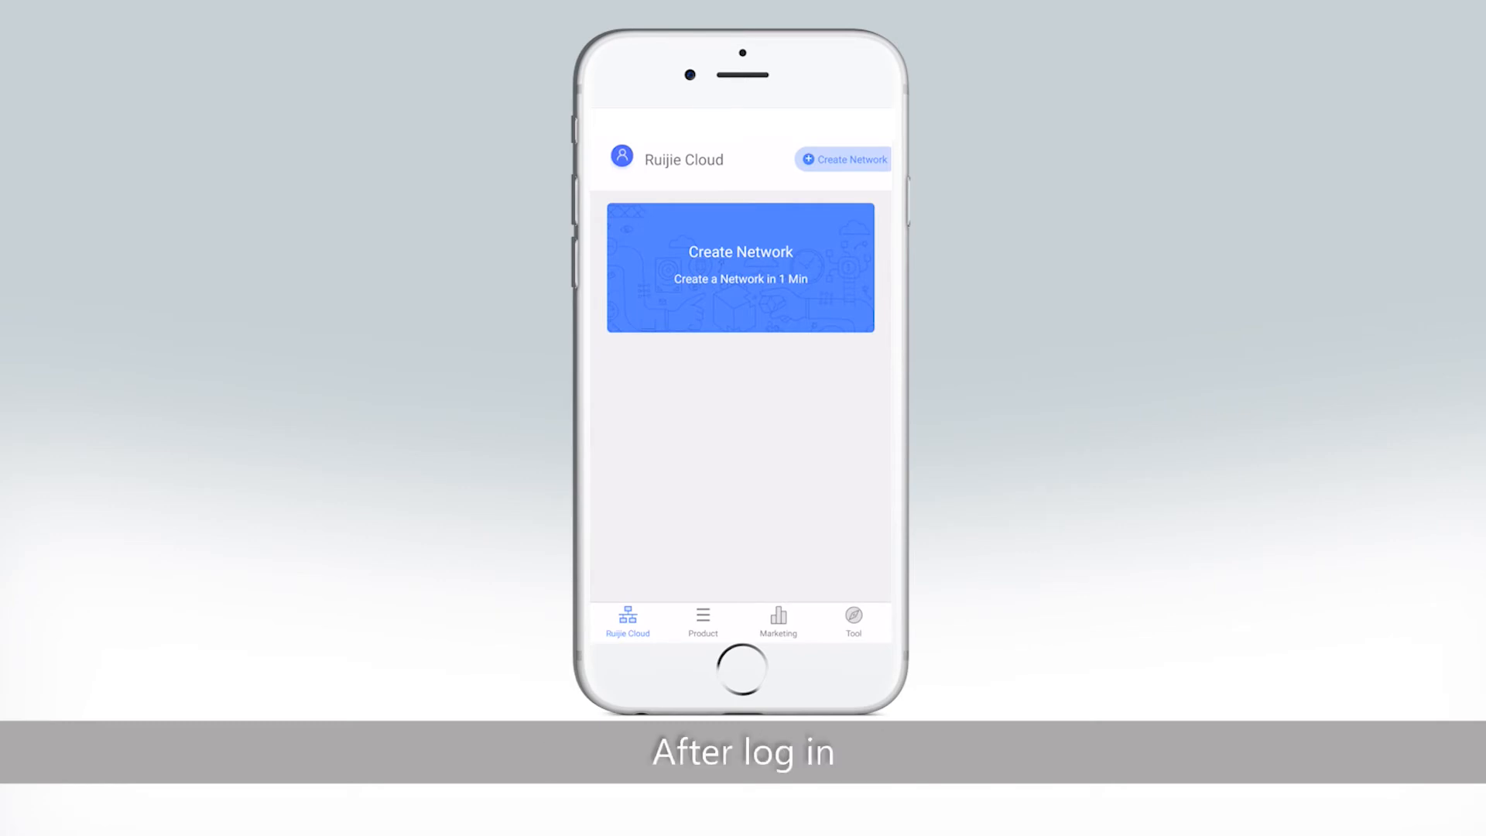
left_click(740, 266)
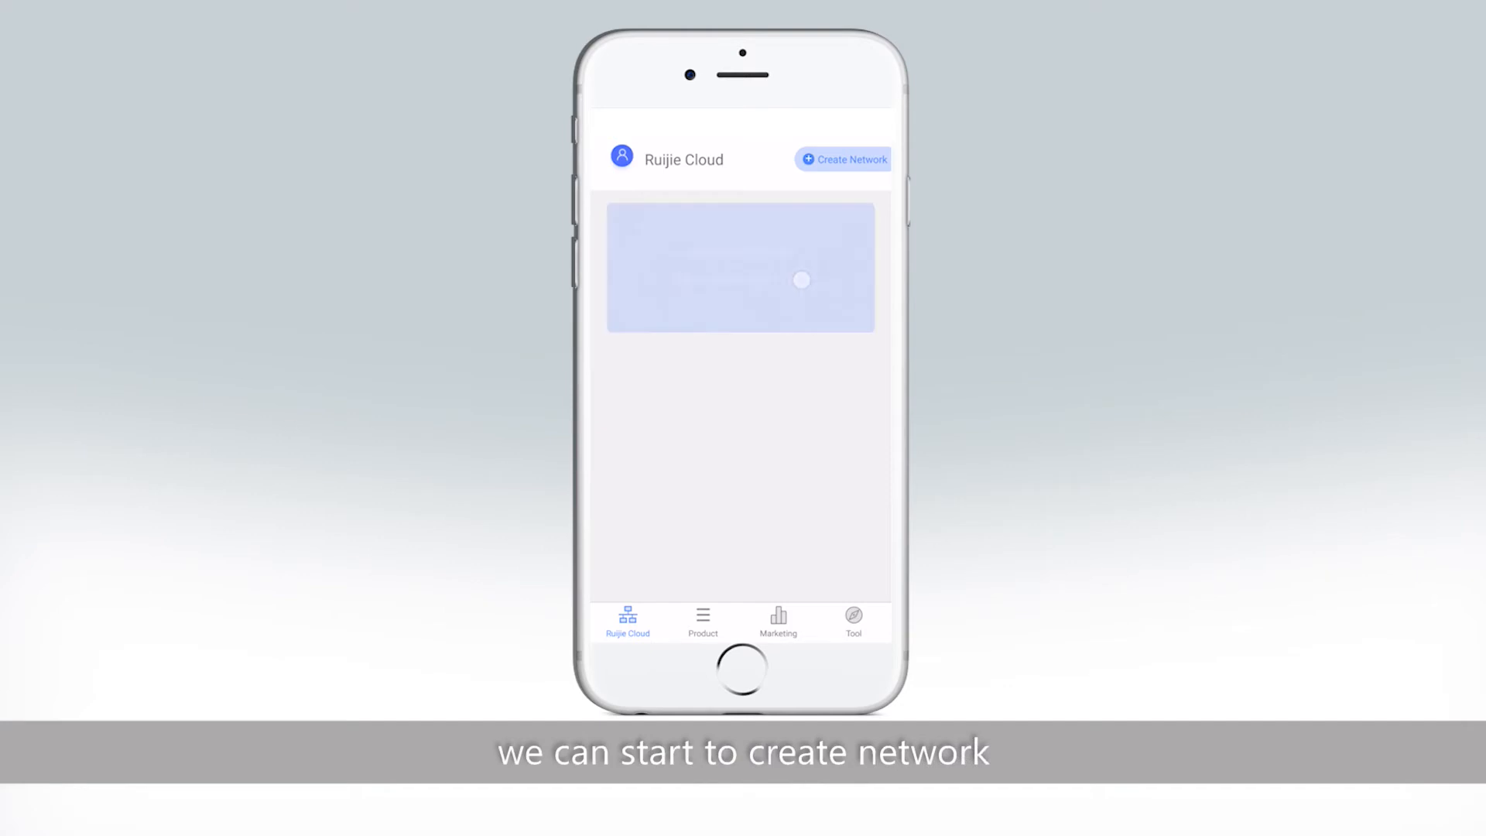
left_click(850, 160)
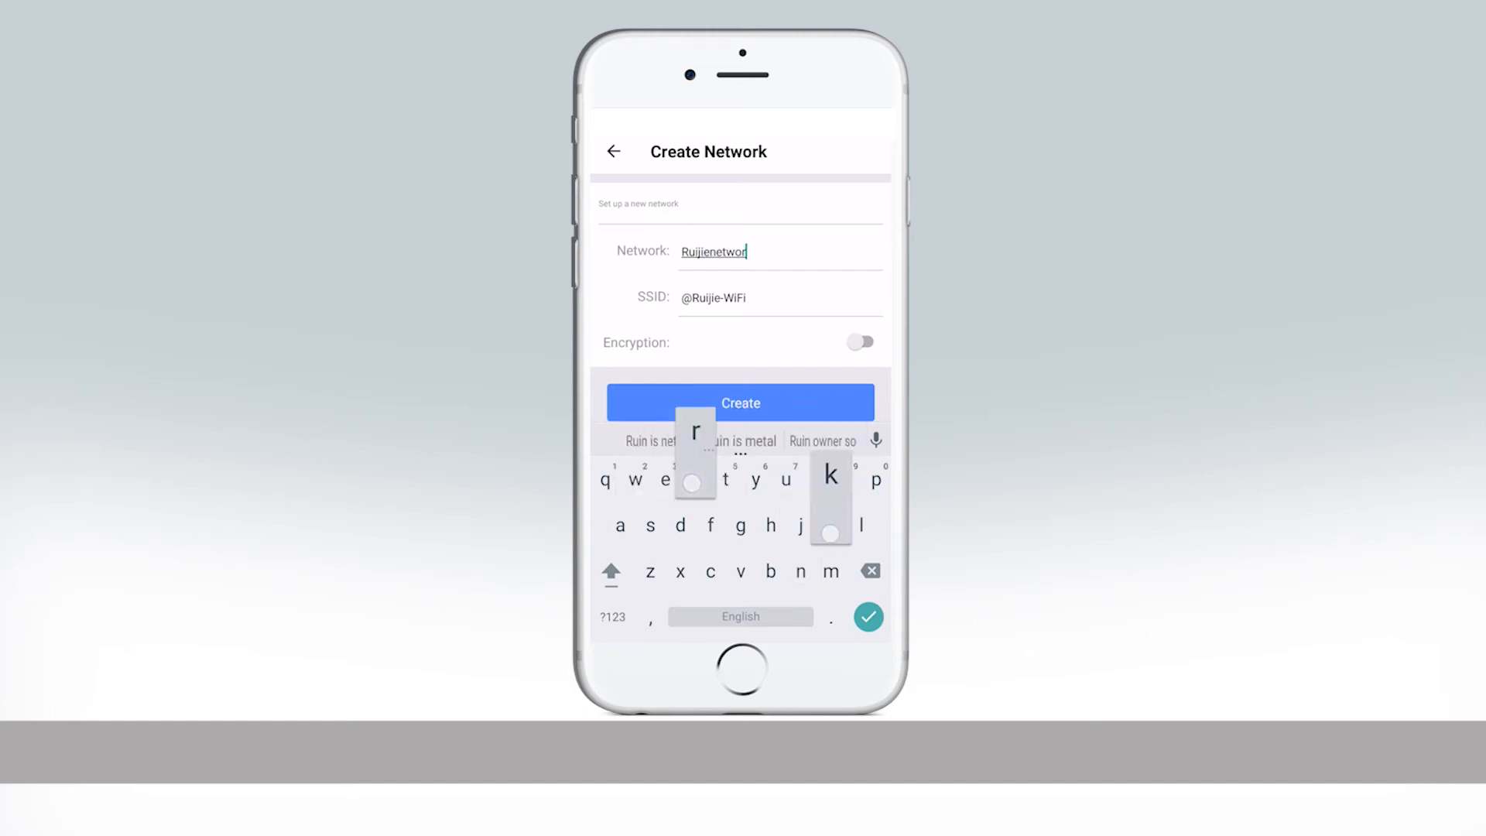
left_click(860, 342)
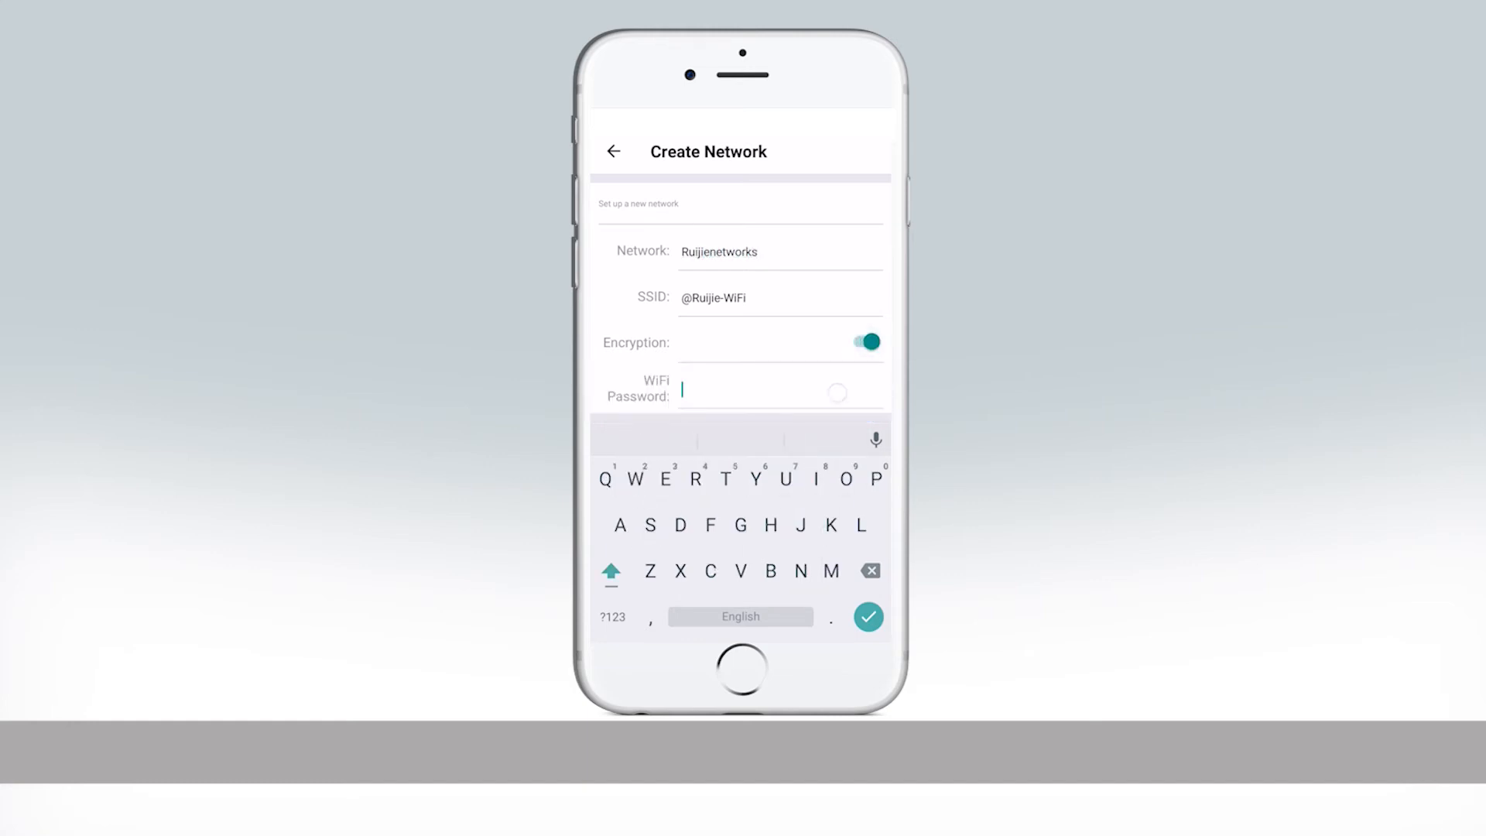
left_click(665, 480)
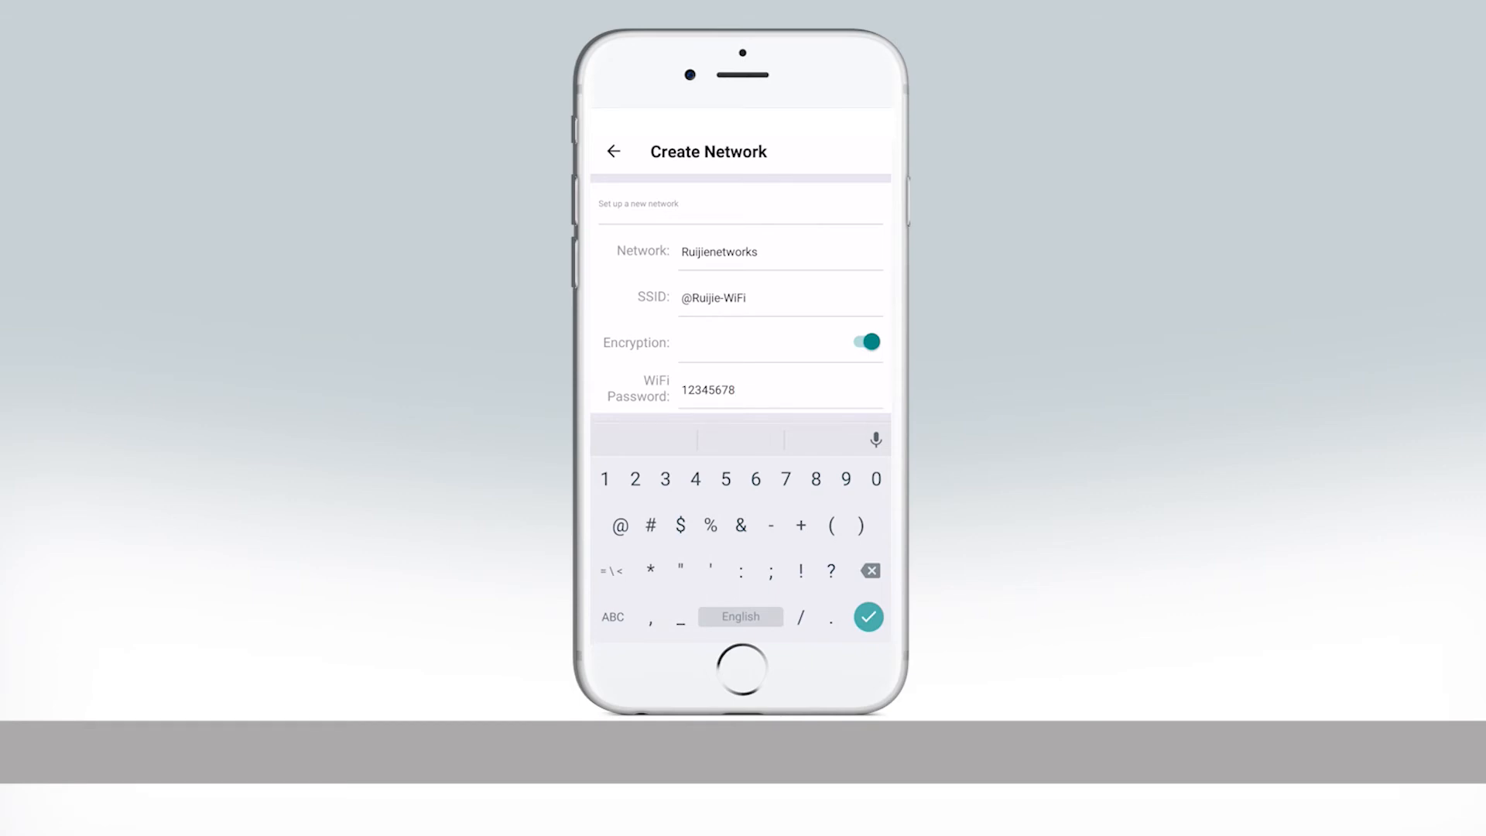
left_click(868, 616)
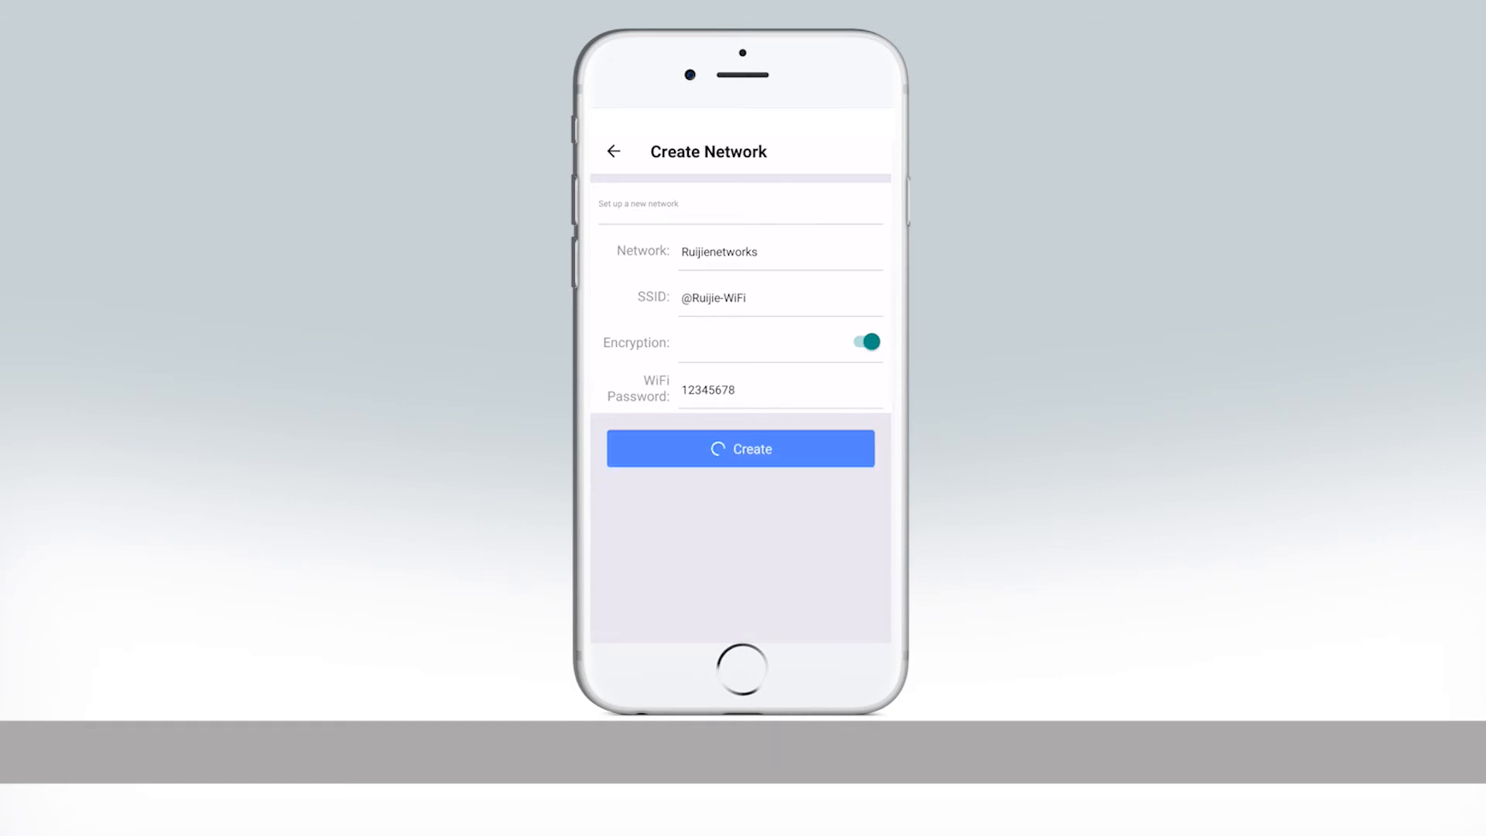
left_click(740, 449)
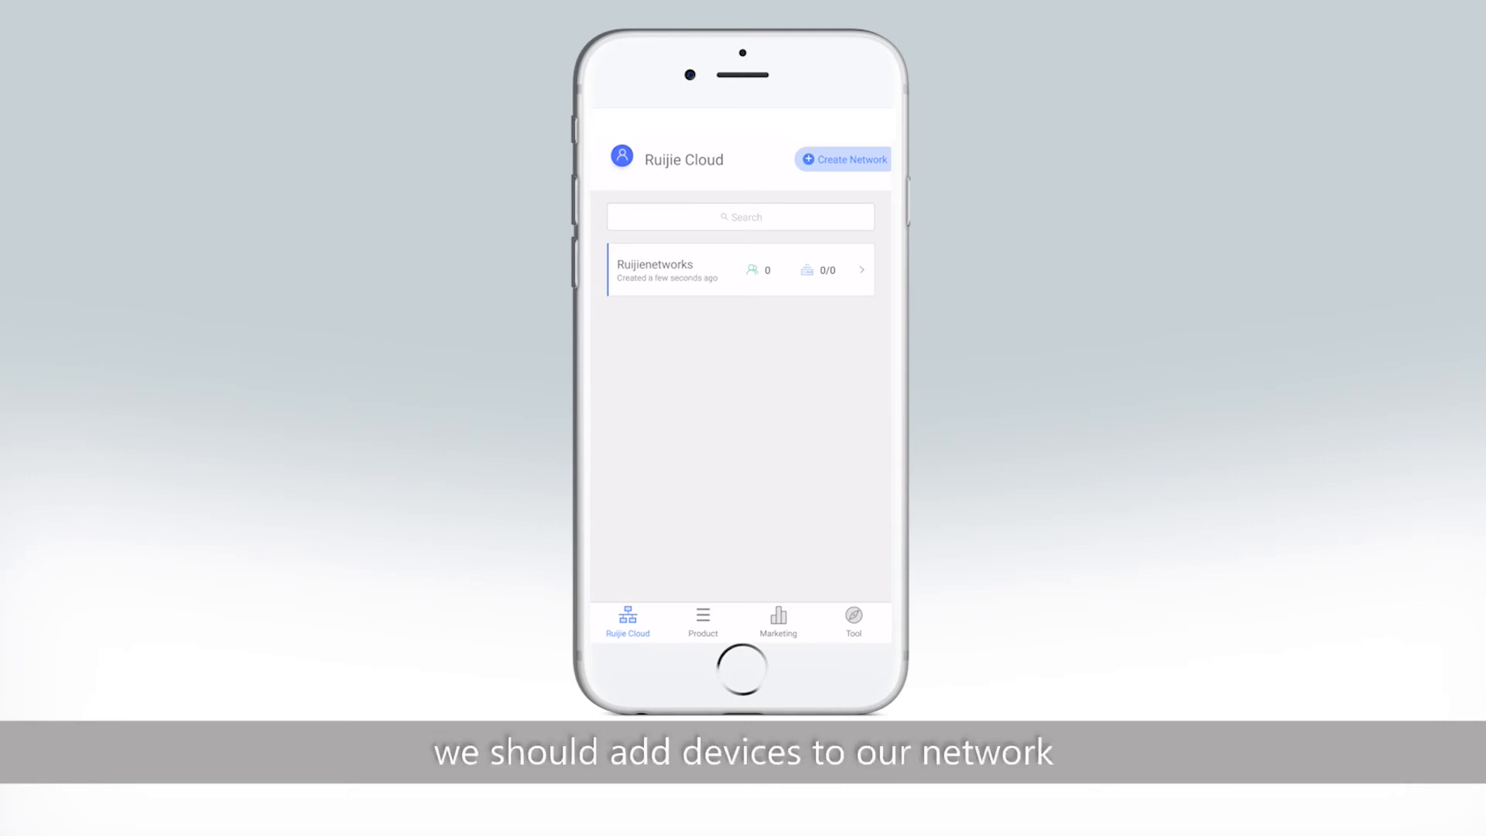
- Scan the AP710's QR code, confirm its details and add it to Ruijienetworks
left_click(740, 269)
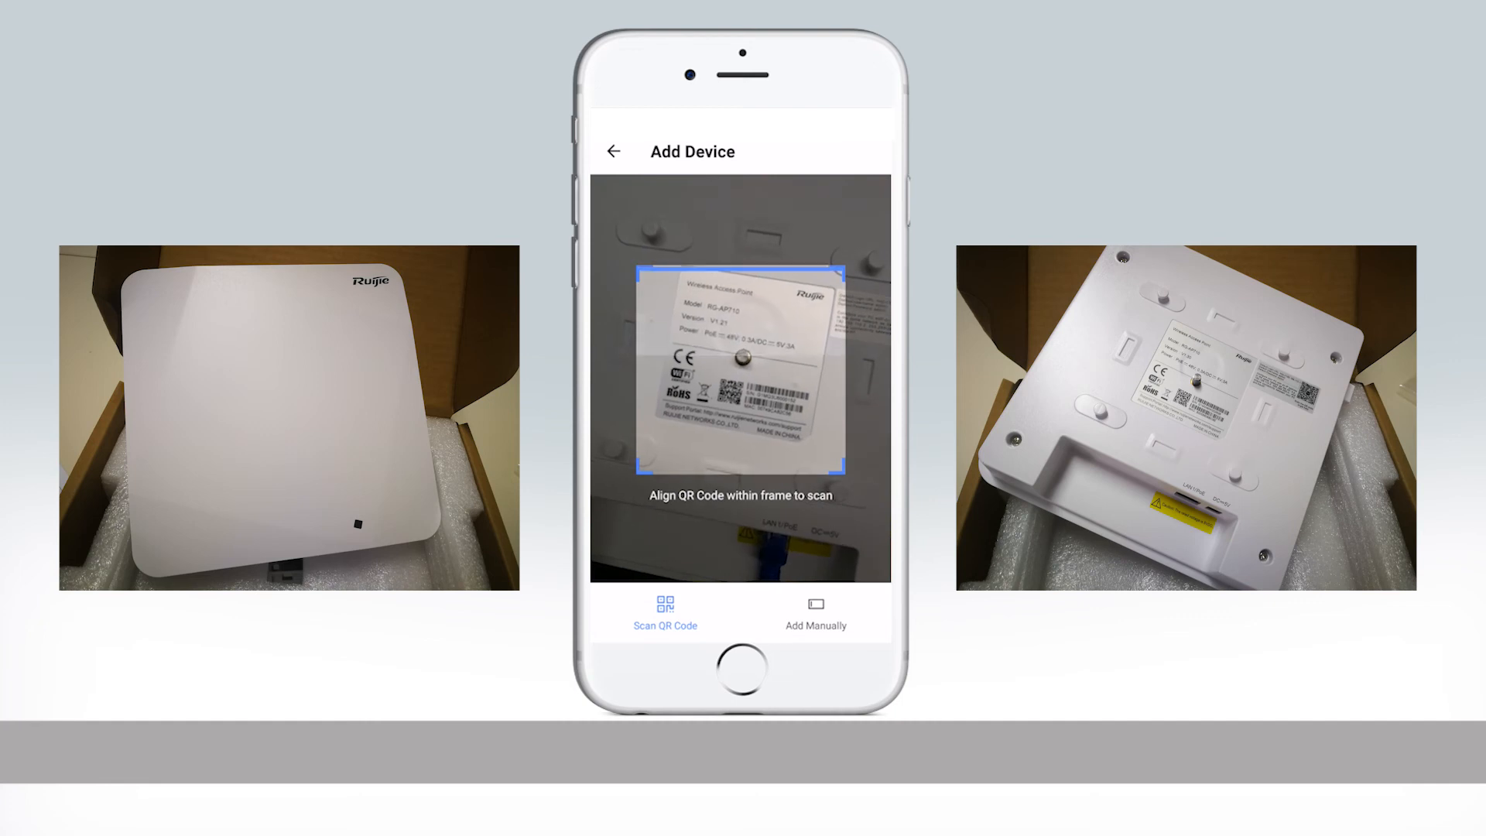
left_click(741, 390)
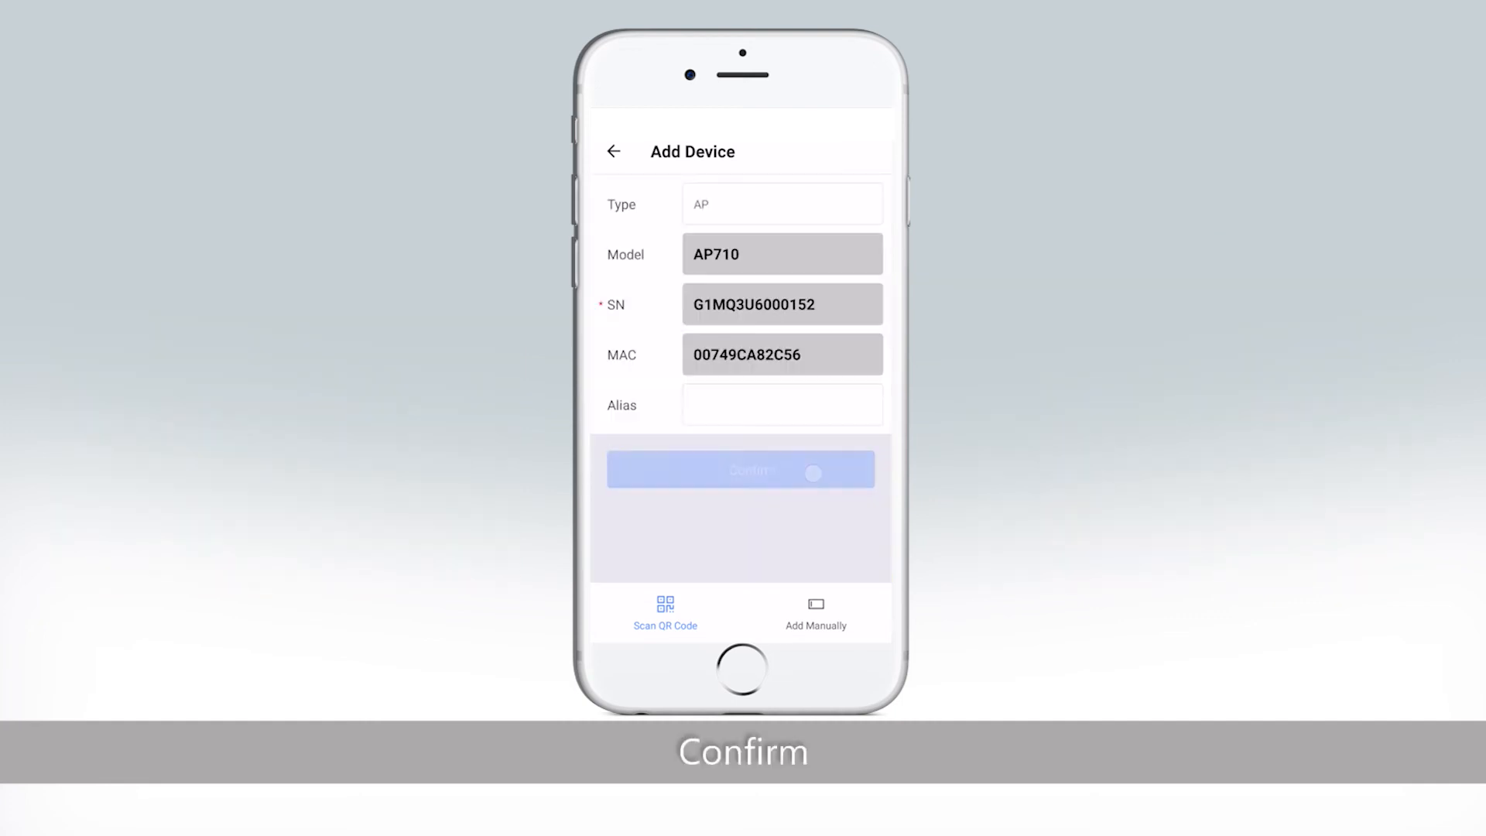
left_click(740, 471)
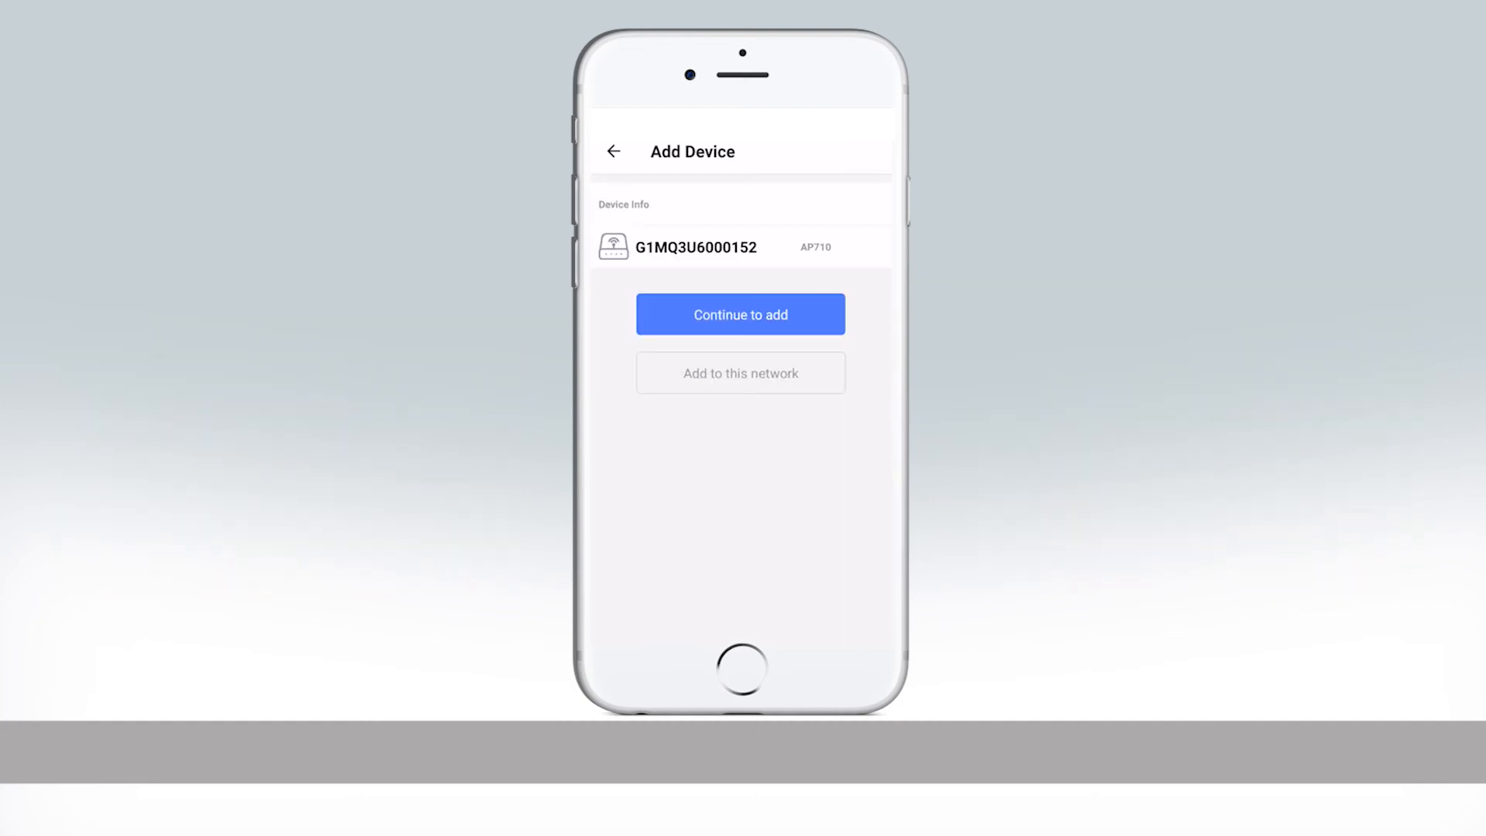
left_click(740, 314)
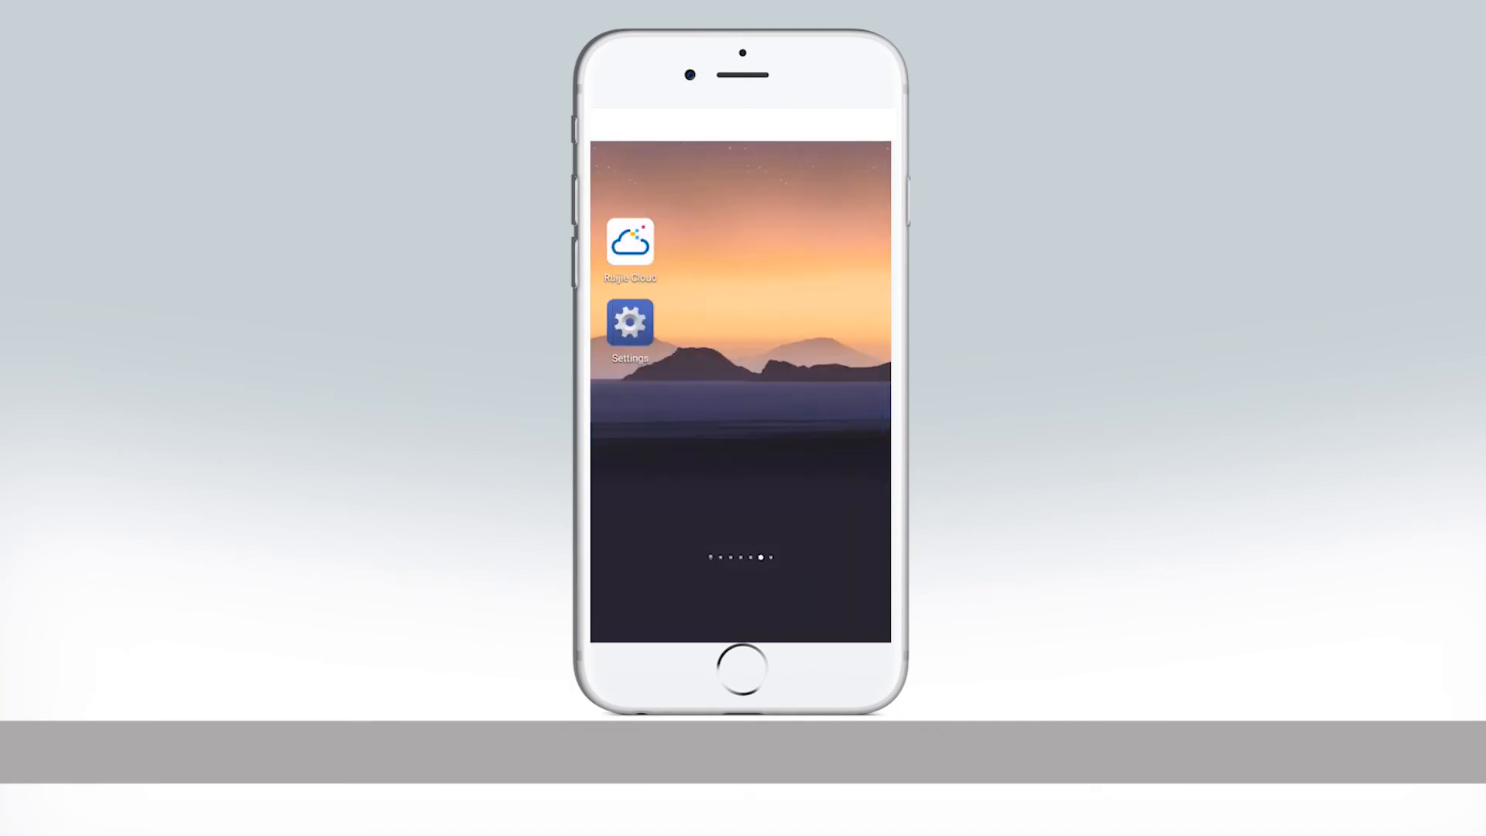
left_click(629, 323)
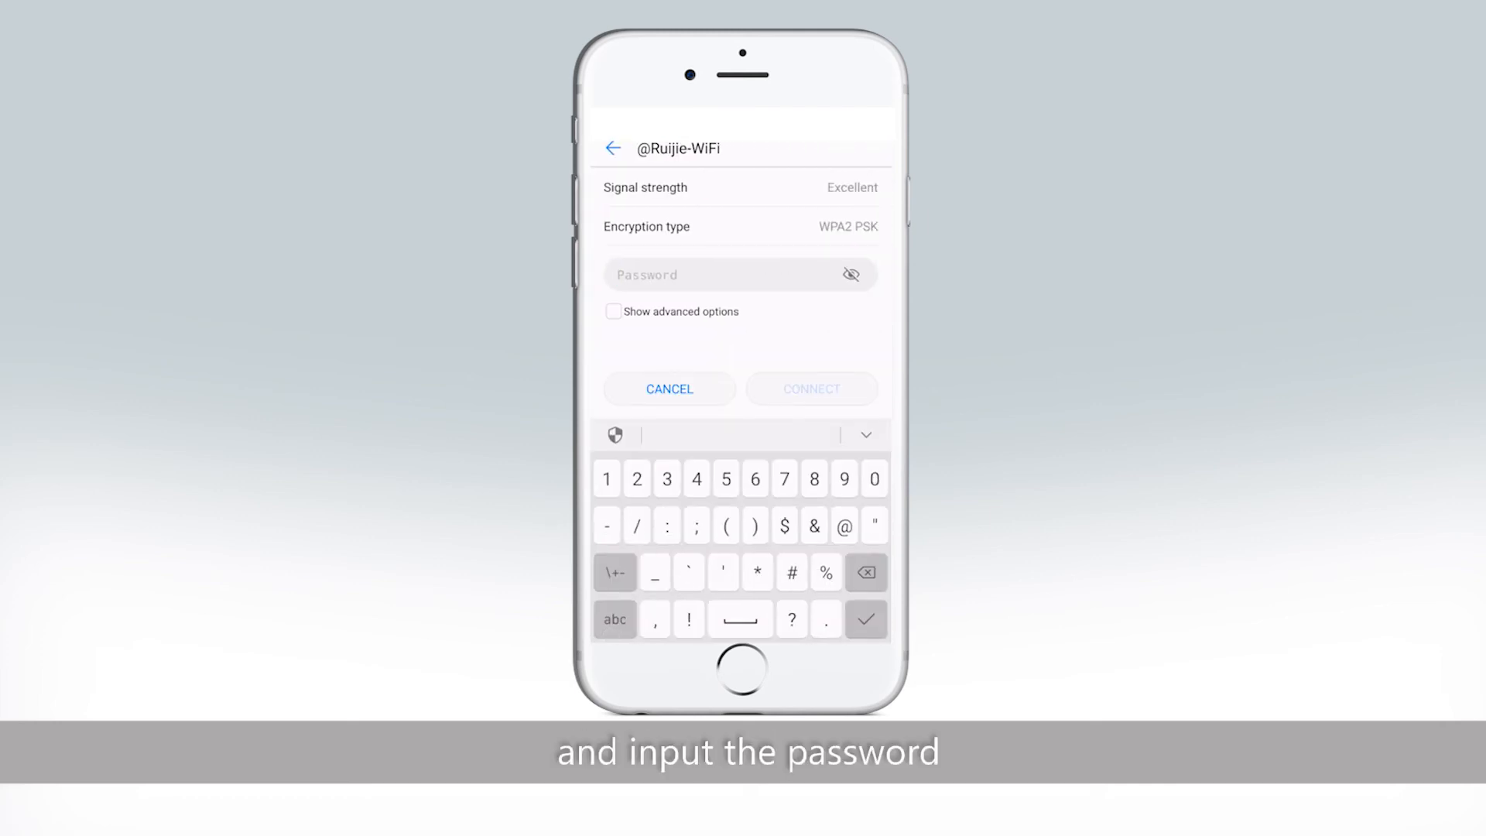
type("5")
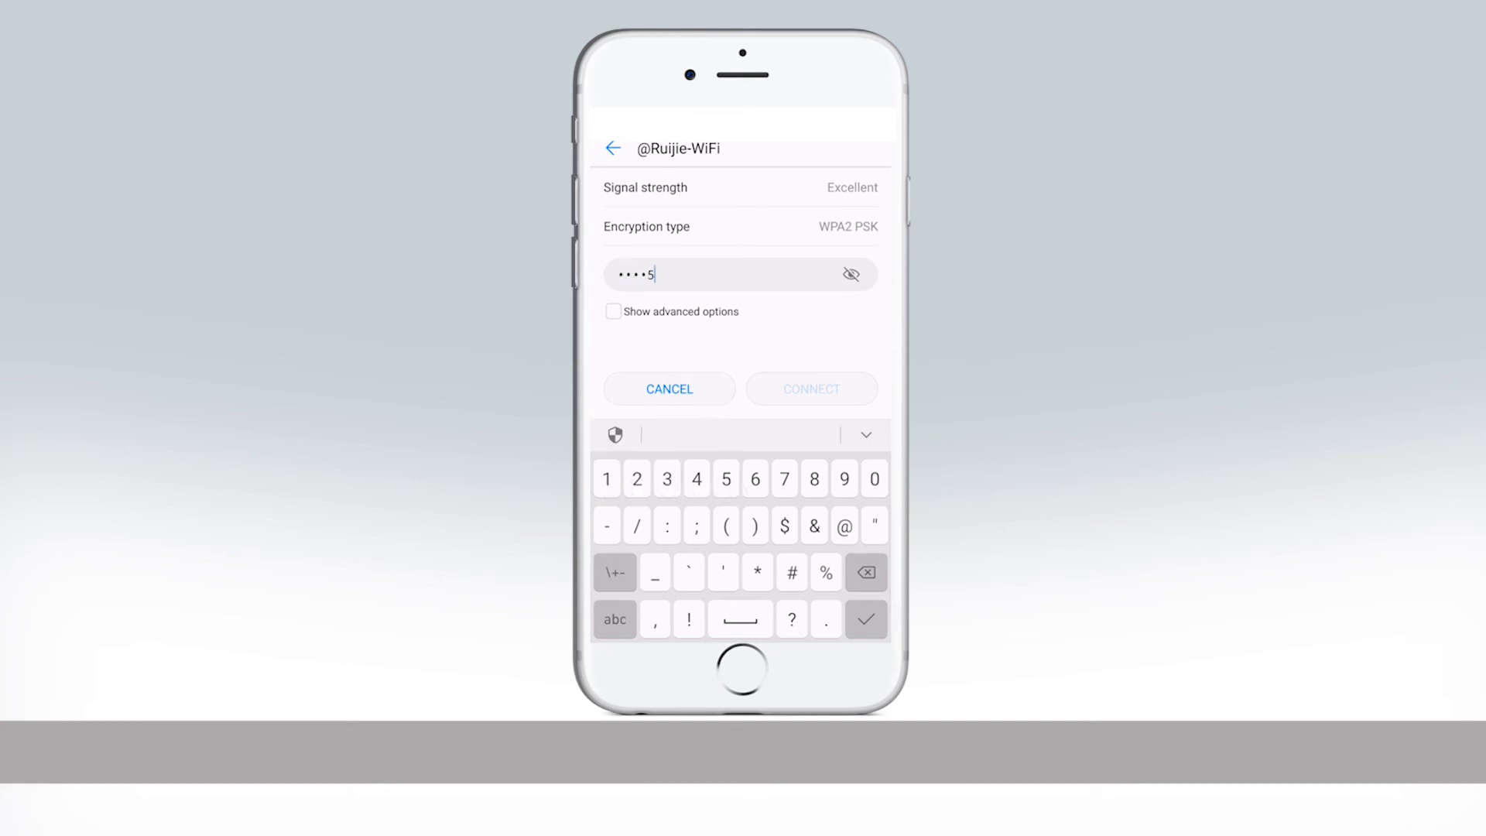
type("8")
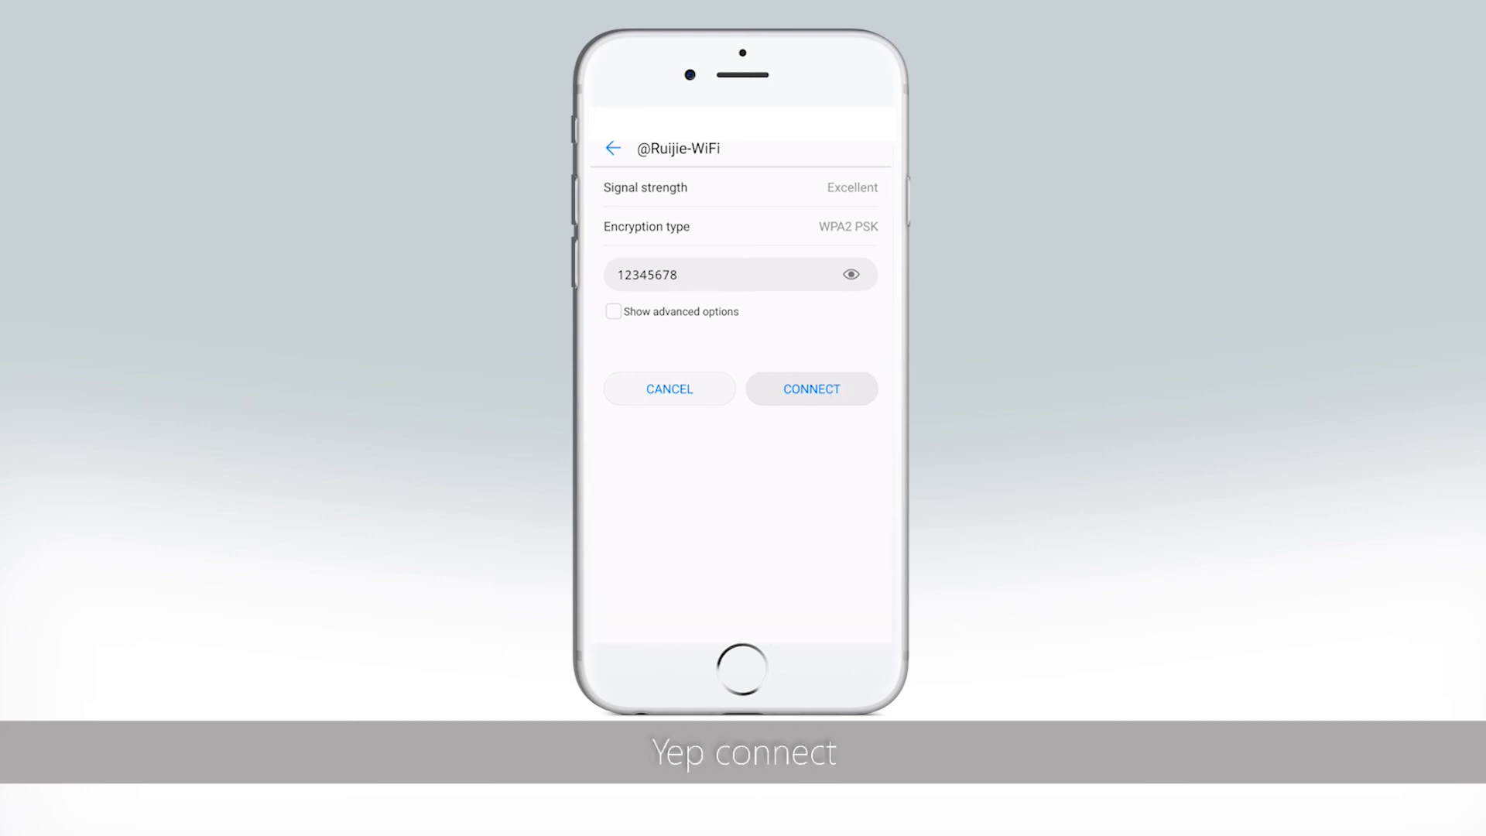
left_click(811, 388)
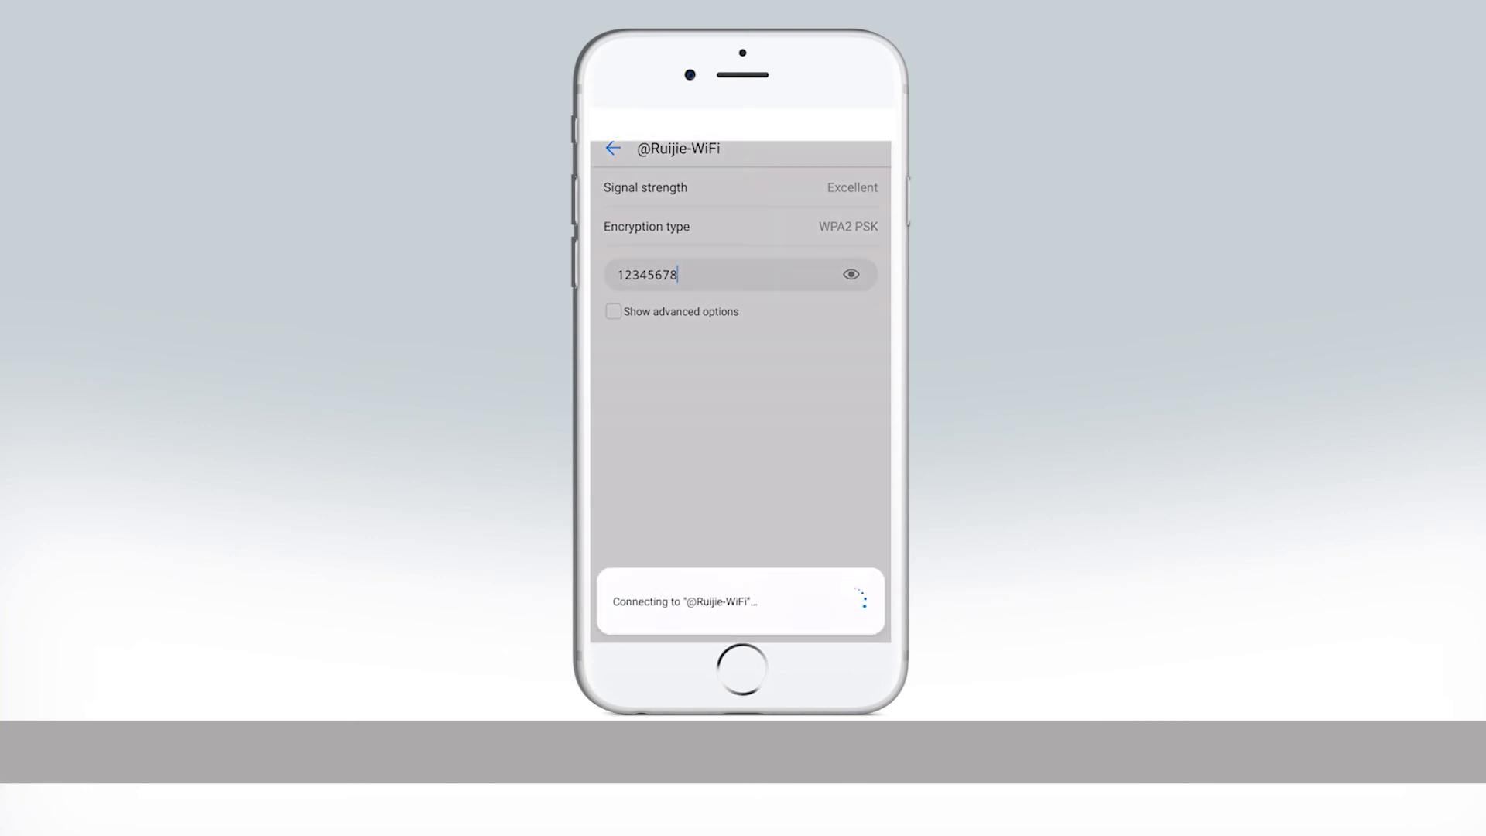
left_click(613, 148)
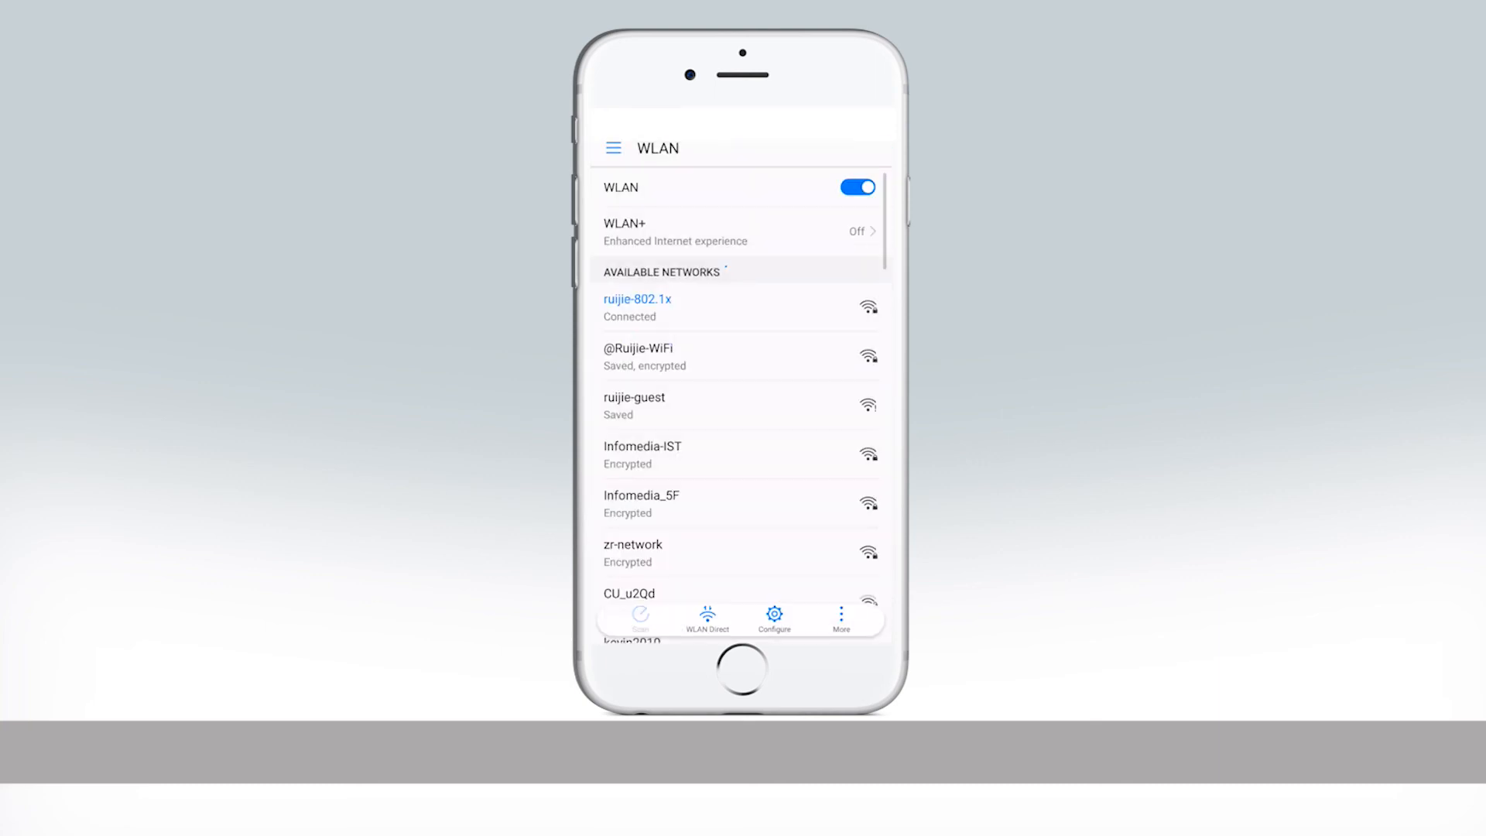
left_click(638, 356)
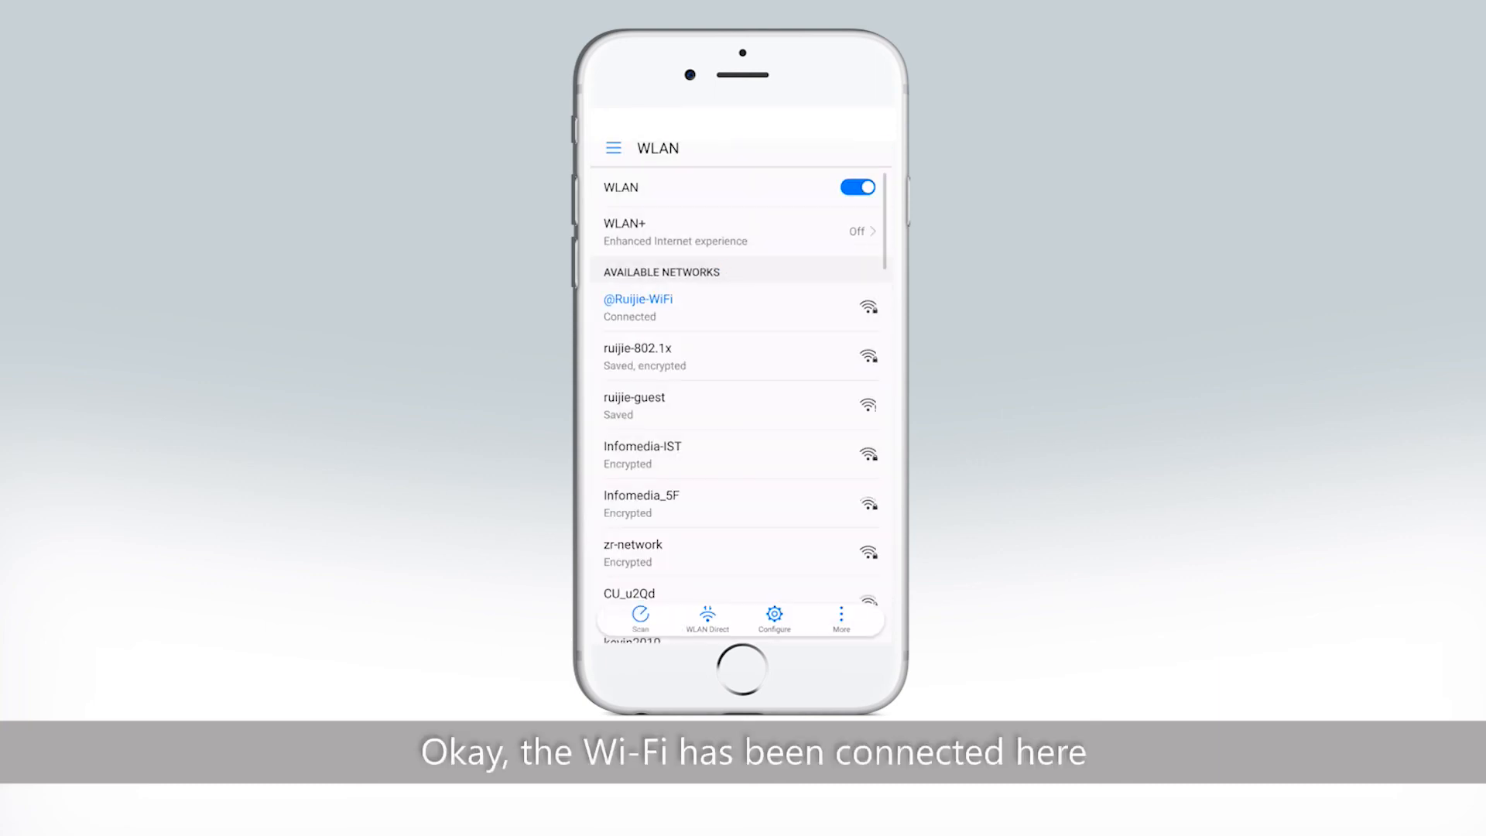